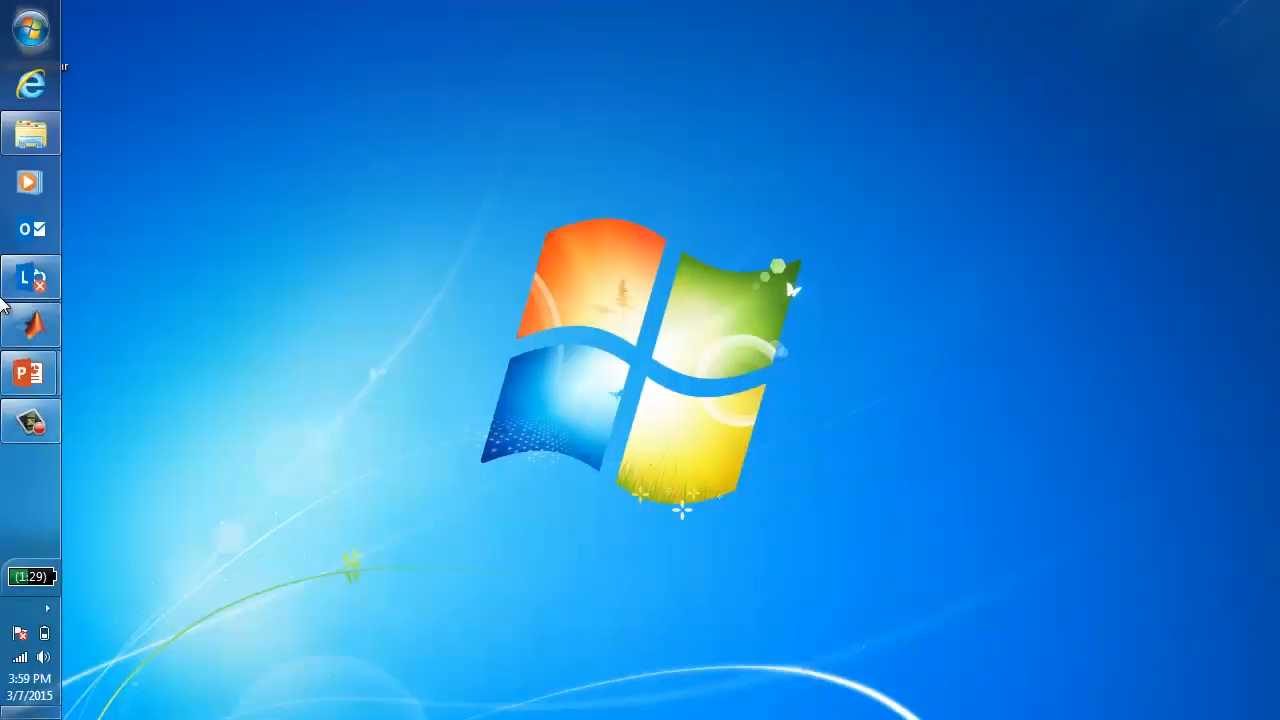
Bring MATLAB forward and select DetectFaceScript.m in the FaceDetectionDemo folder
click(30, 325)
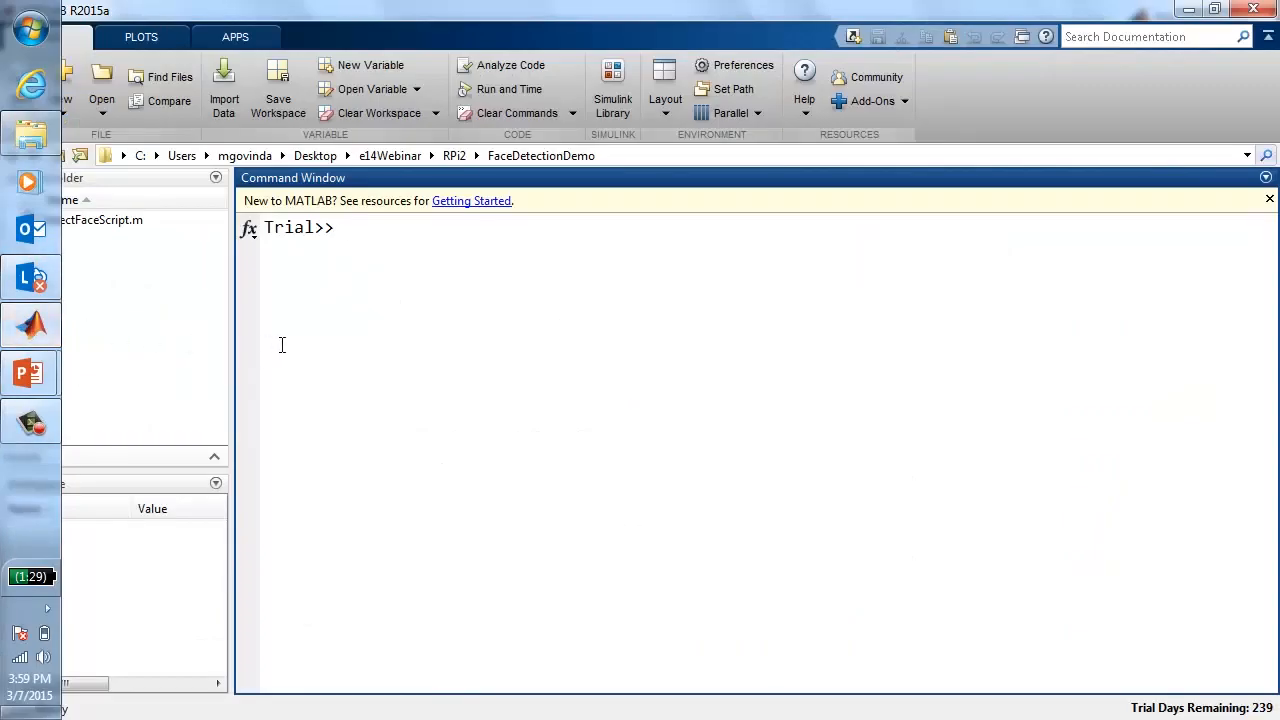
click(85, 220)
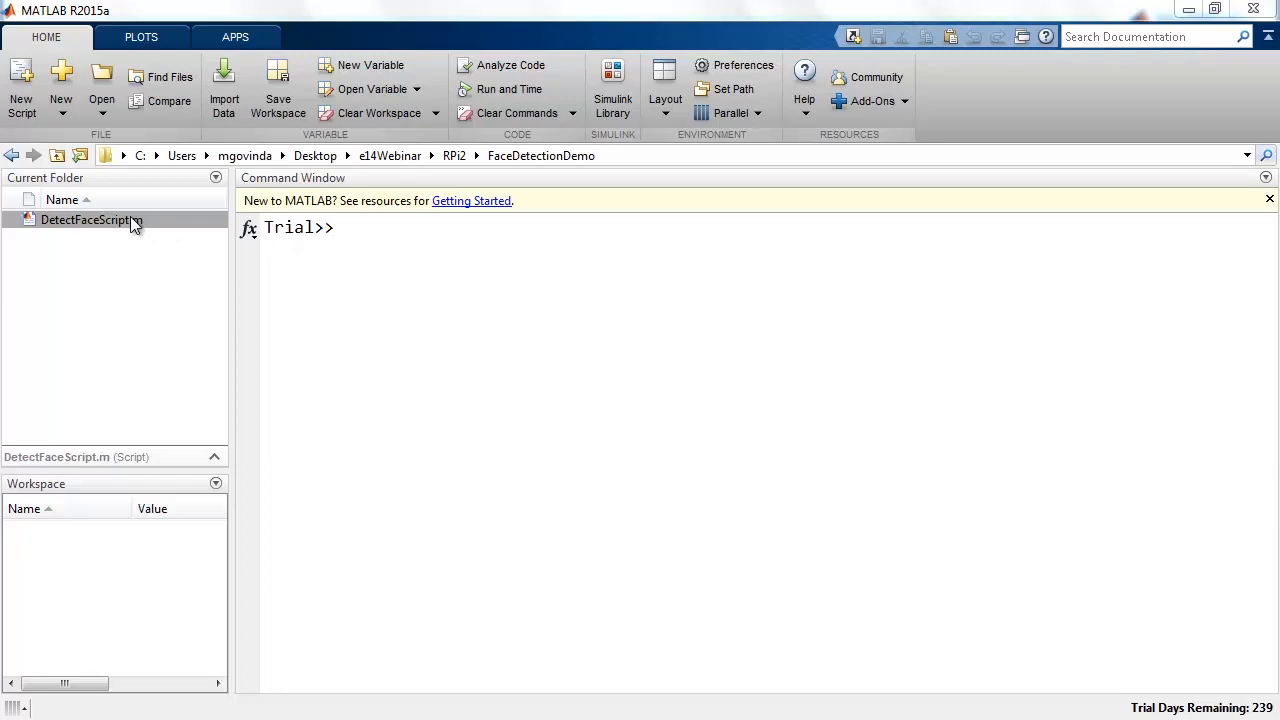
Open DetectFaceScript.m in the Editor to show its Raspberry Pi face-detection sections
double_click(91, 219)
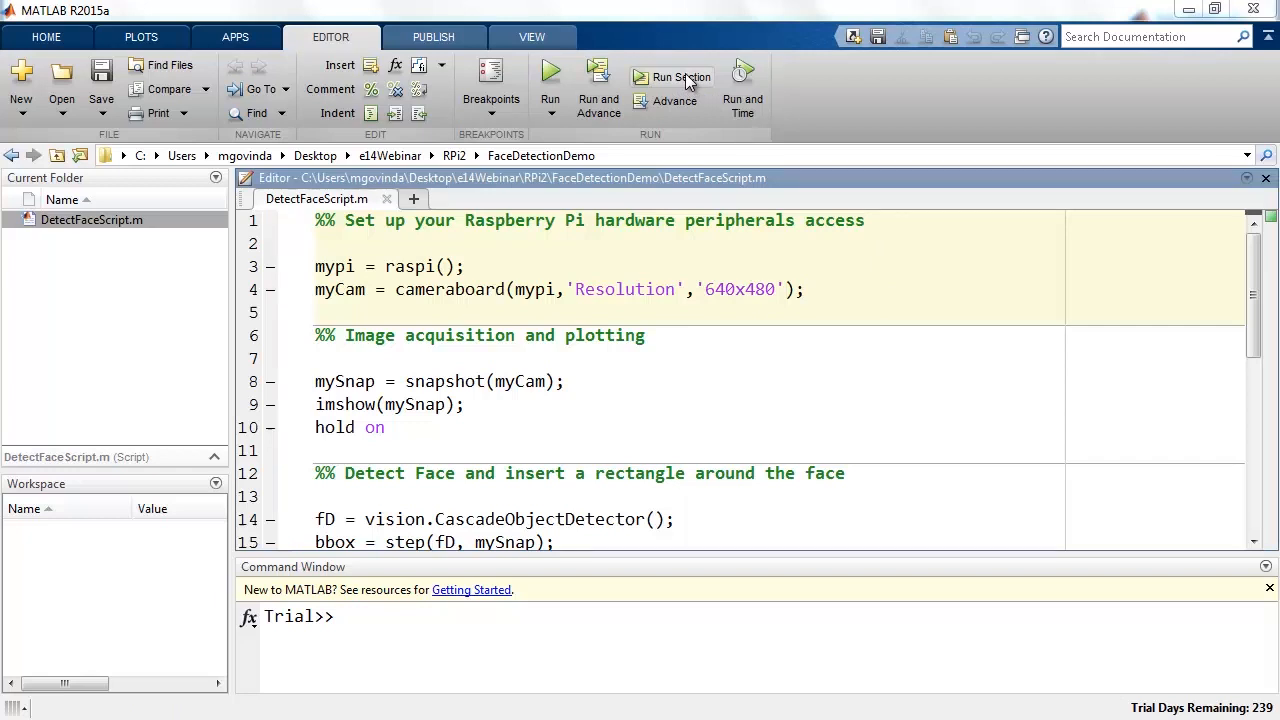
Run the first section to create the mypi and myCam variables
click(671, 77)
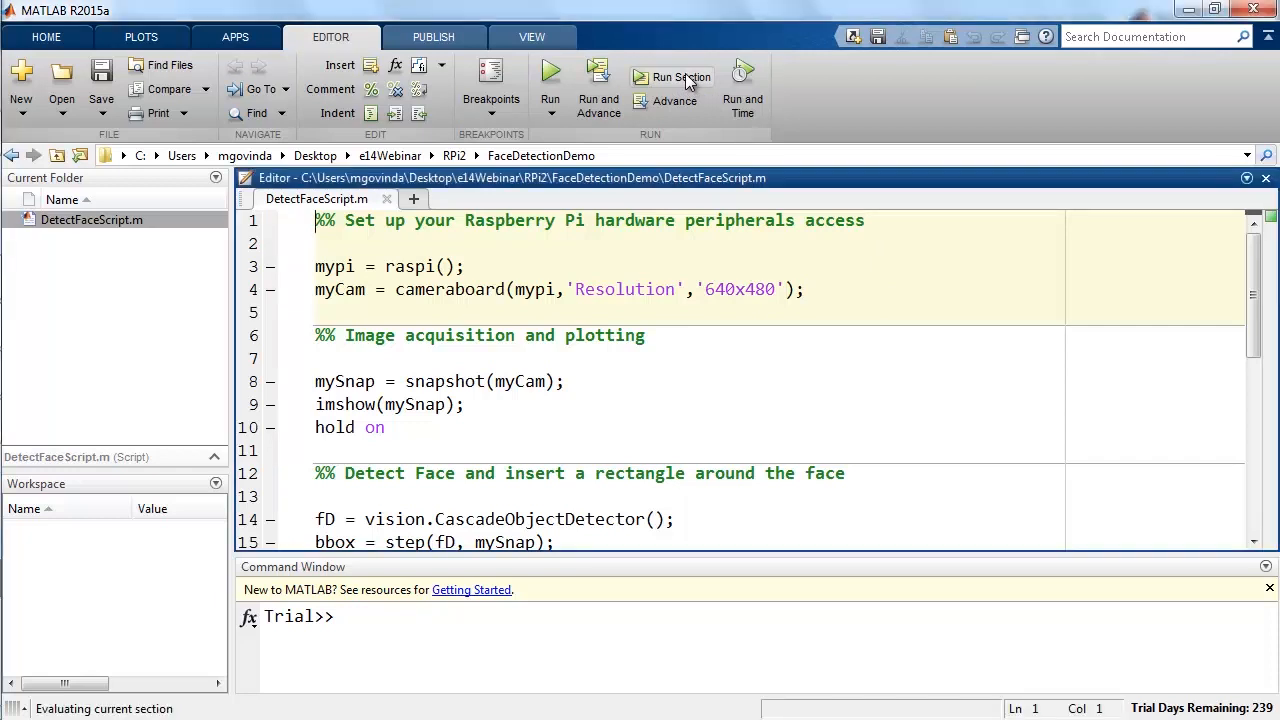
click(672, 77)
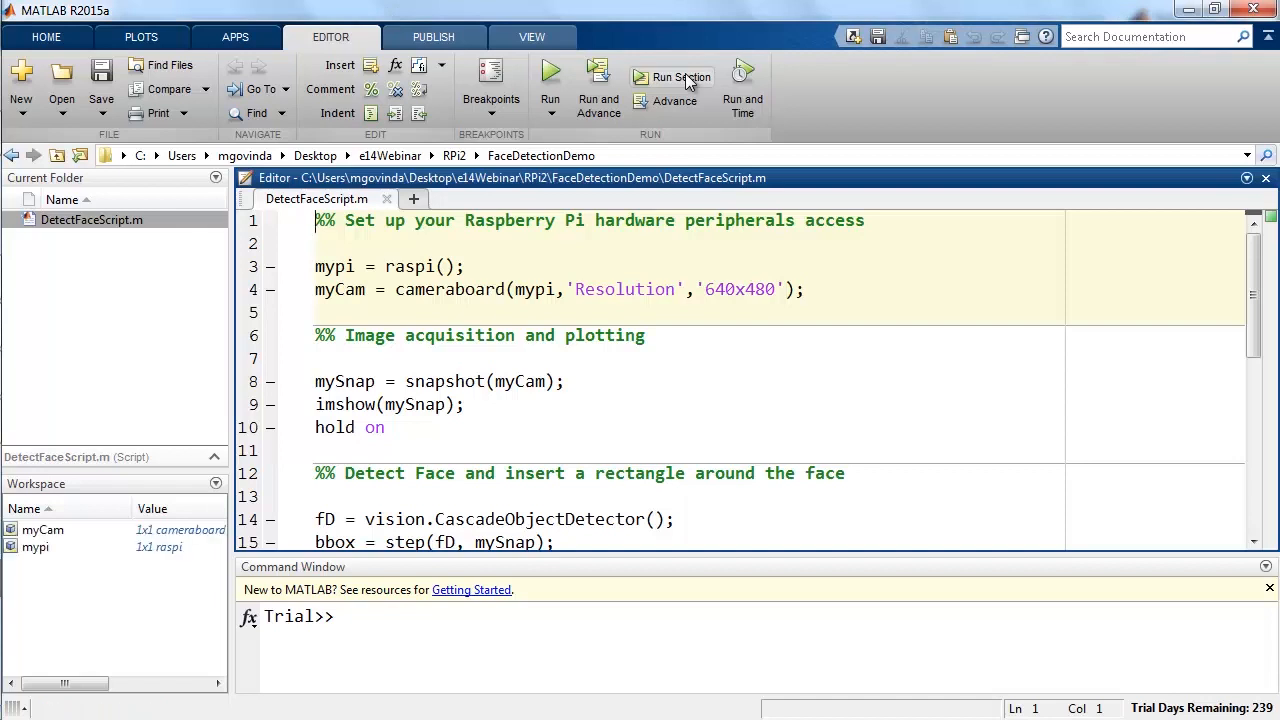
mouse_move(98, 538)
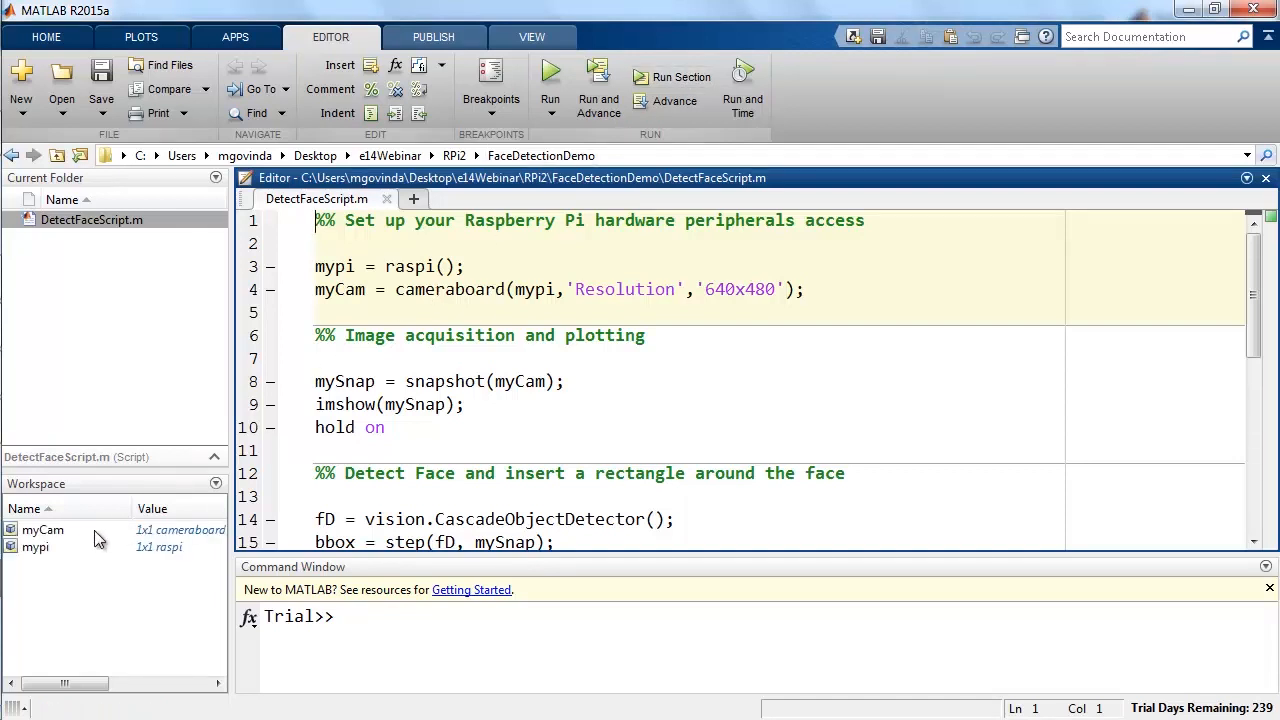
mouse_move(43, 529)
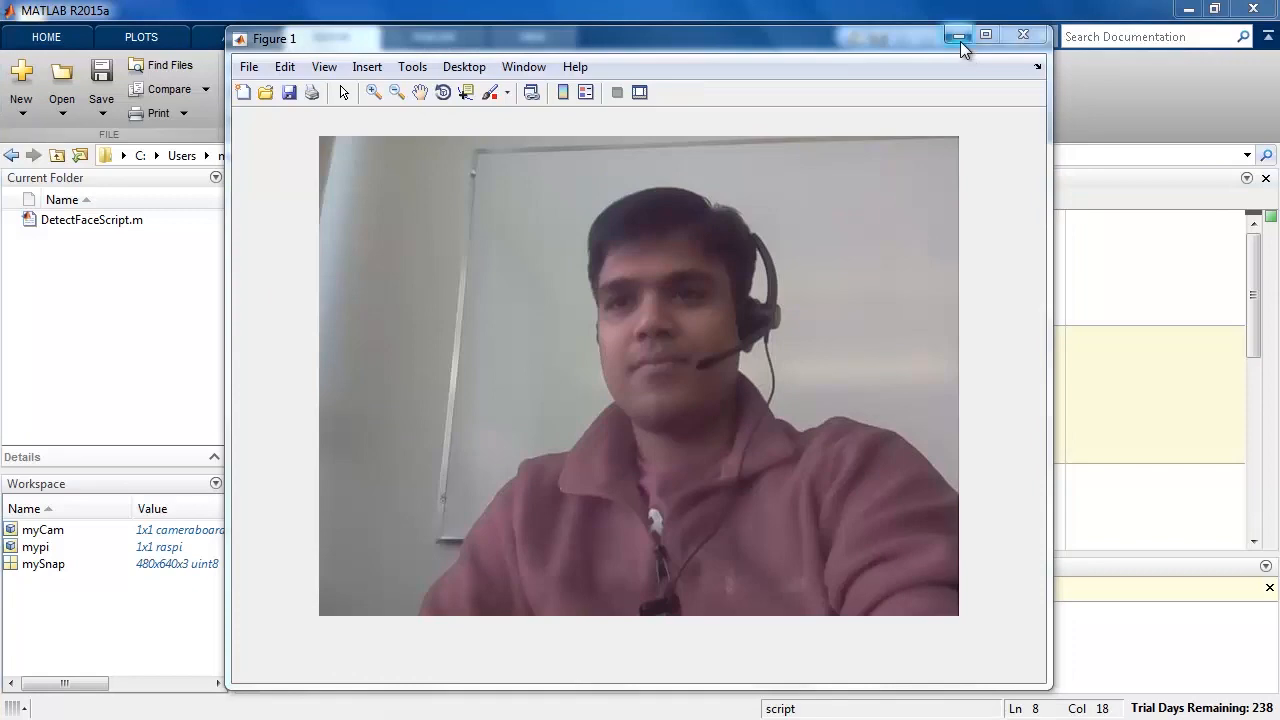
Minimize the figure showing the 480x640 mySnap webcam snapshot
click(957, 35)
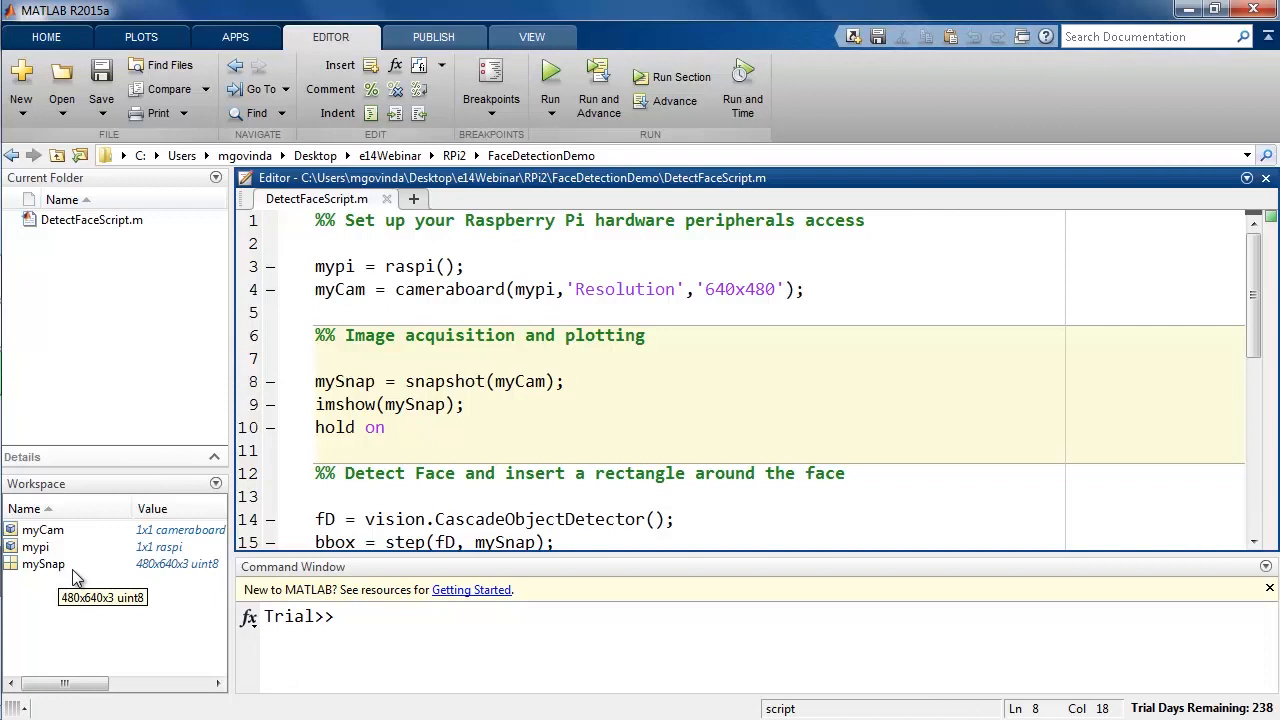
Scroll the Editor down to the Detect Face section, lines 12–18
scroll(down, 3)
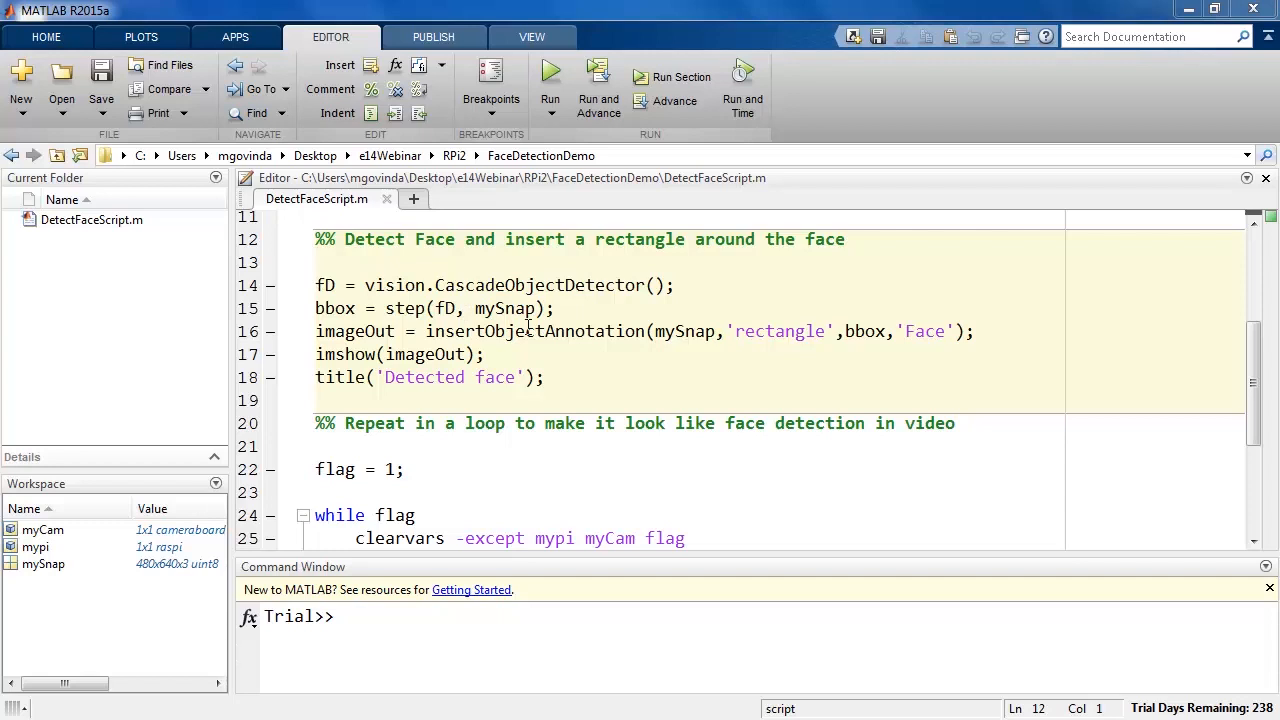
mouse_move(779, 338)
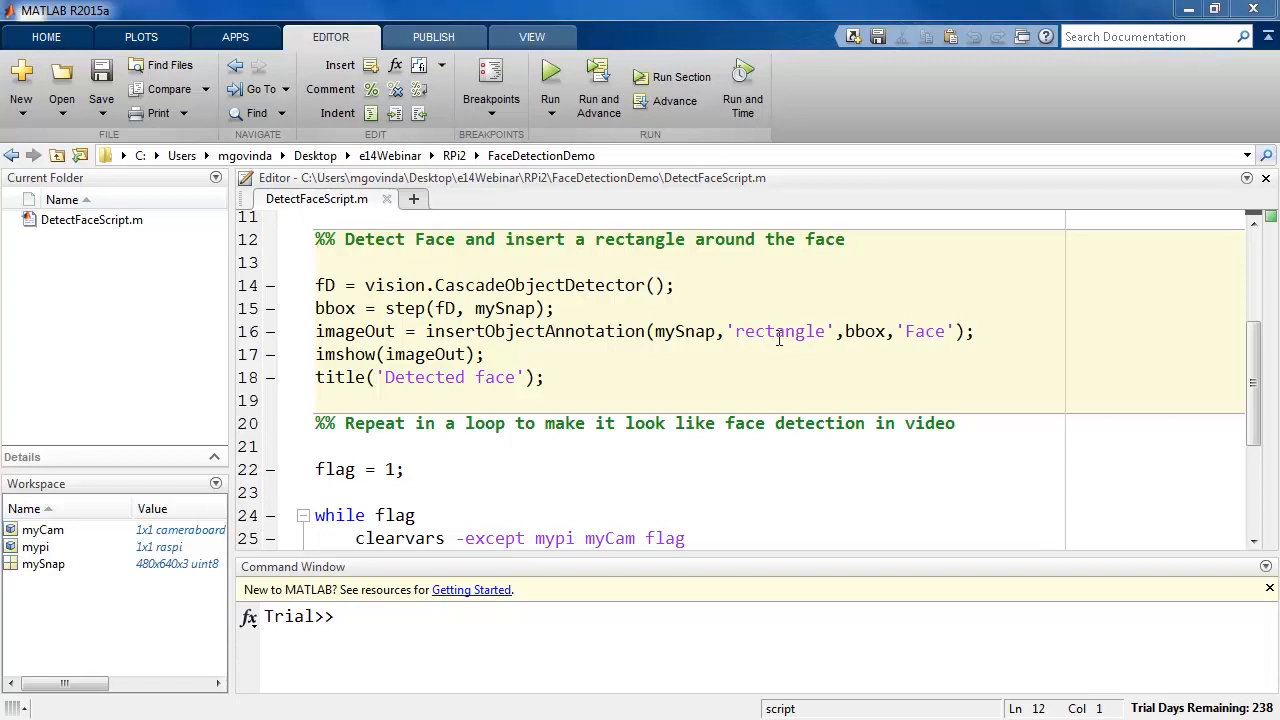
mouse_move(570, 342)
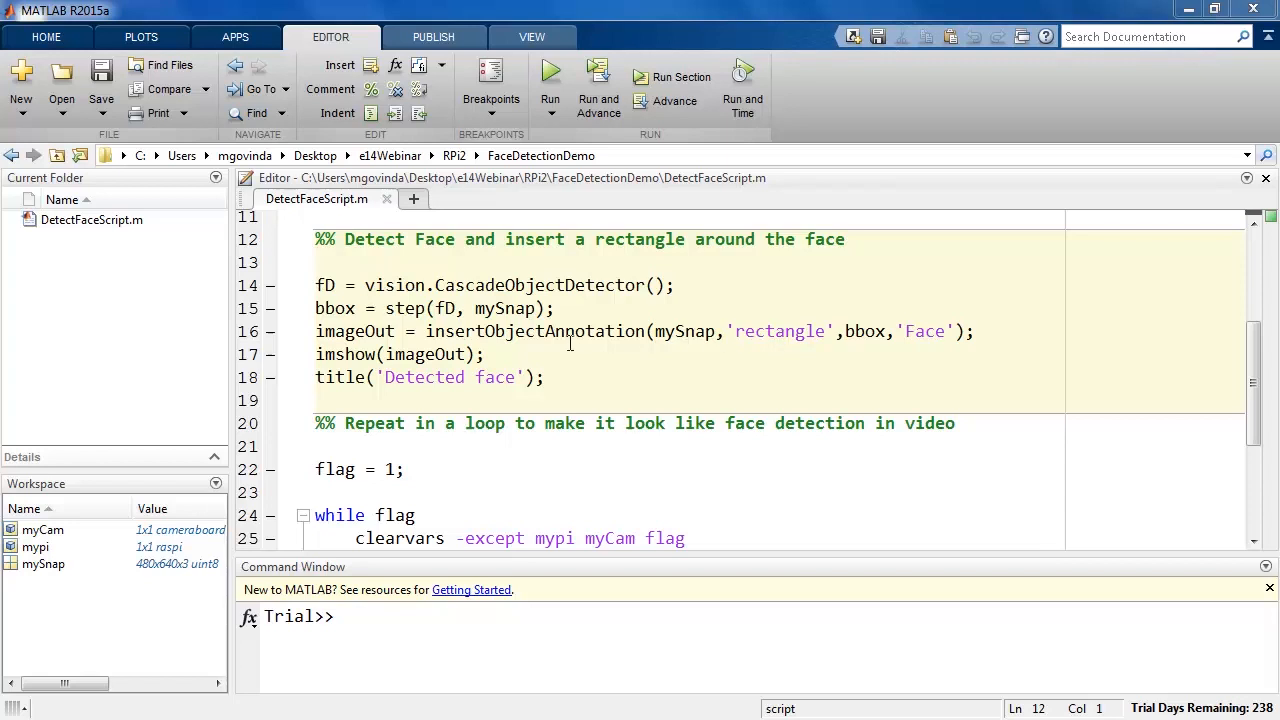
mouse_move(672, 77)
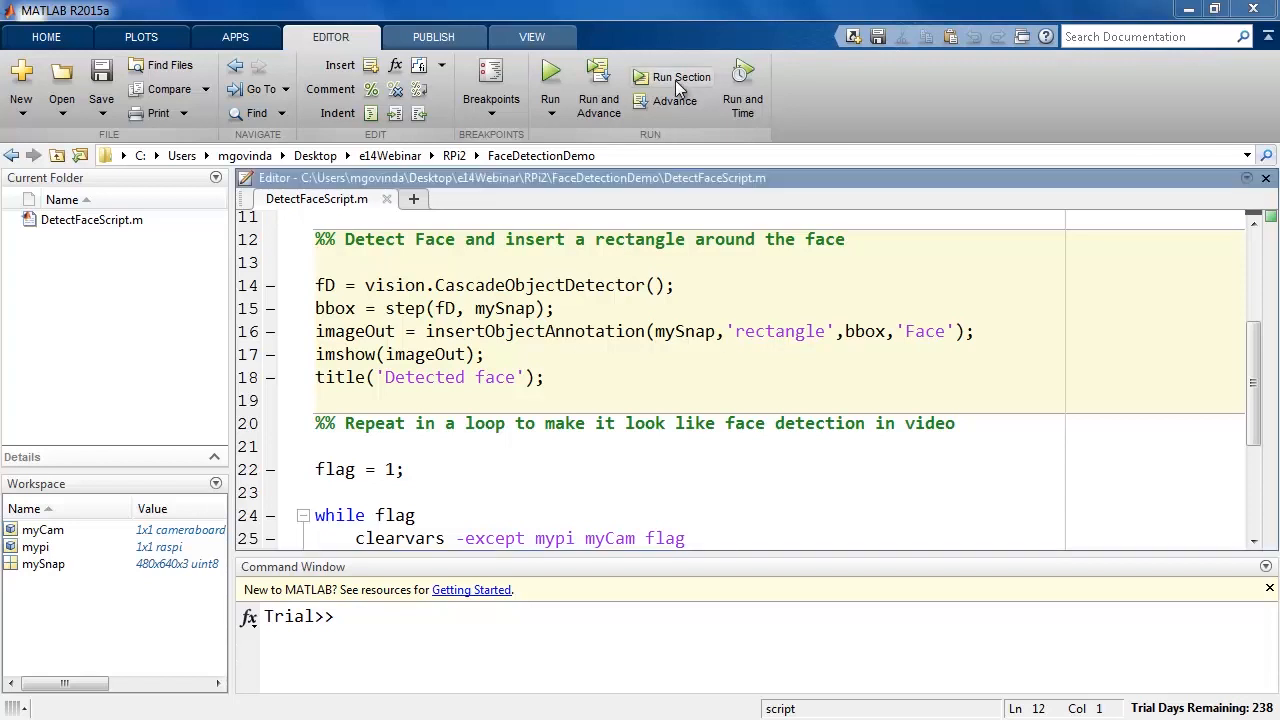
Run the Detect Face section, then minimize the Detected face figure
click(672, 77)
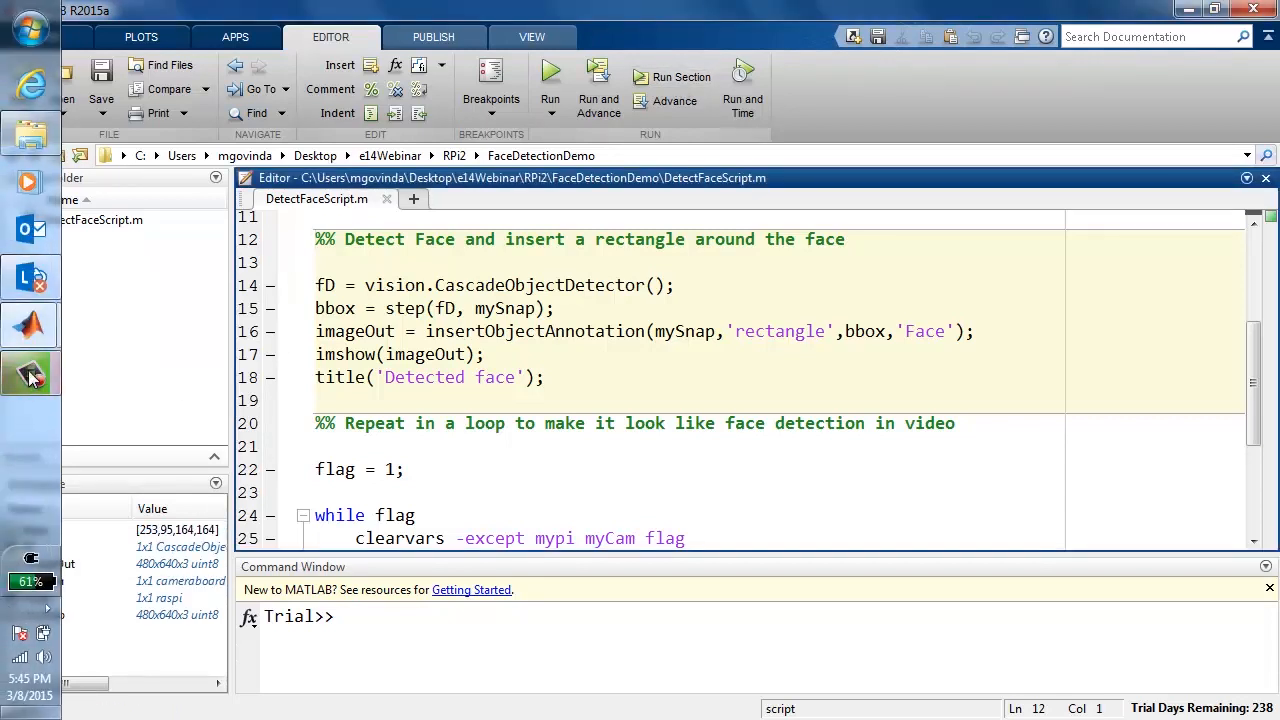
mouse_move(30, 373)
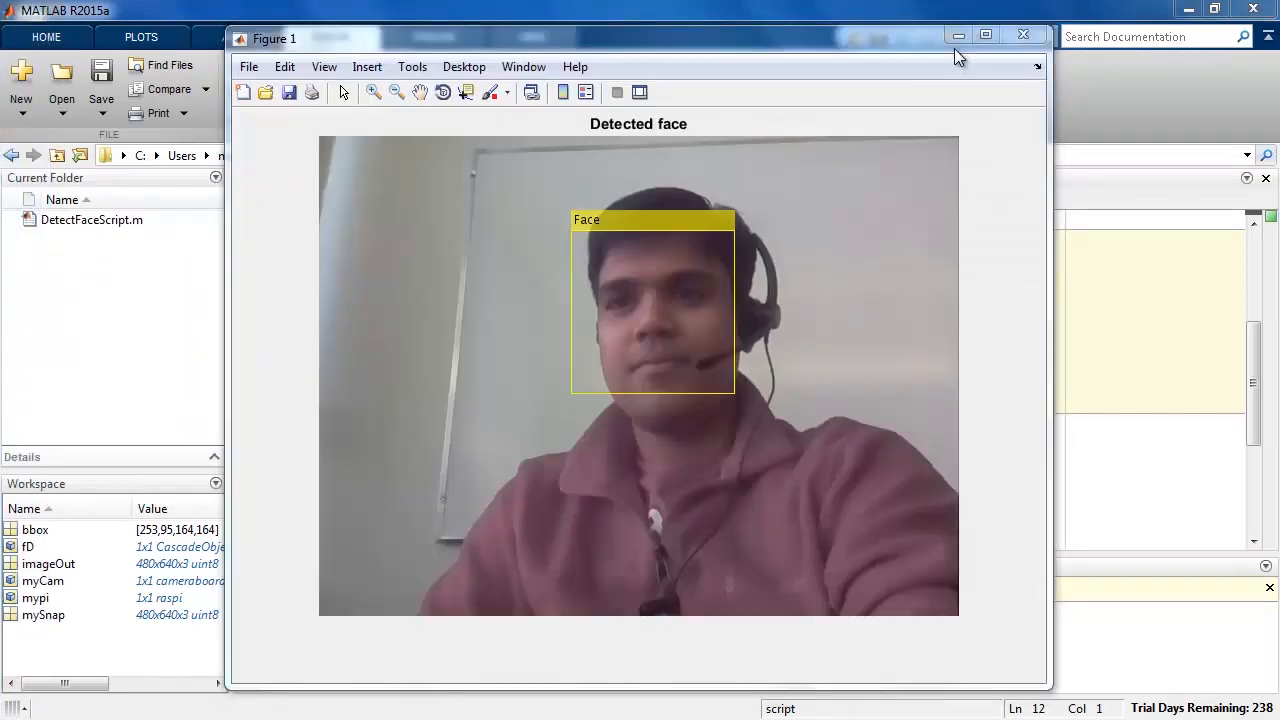
click(1023, 35)
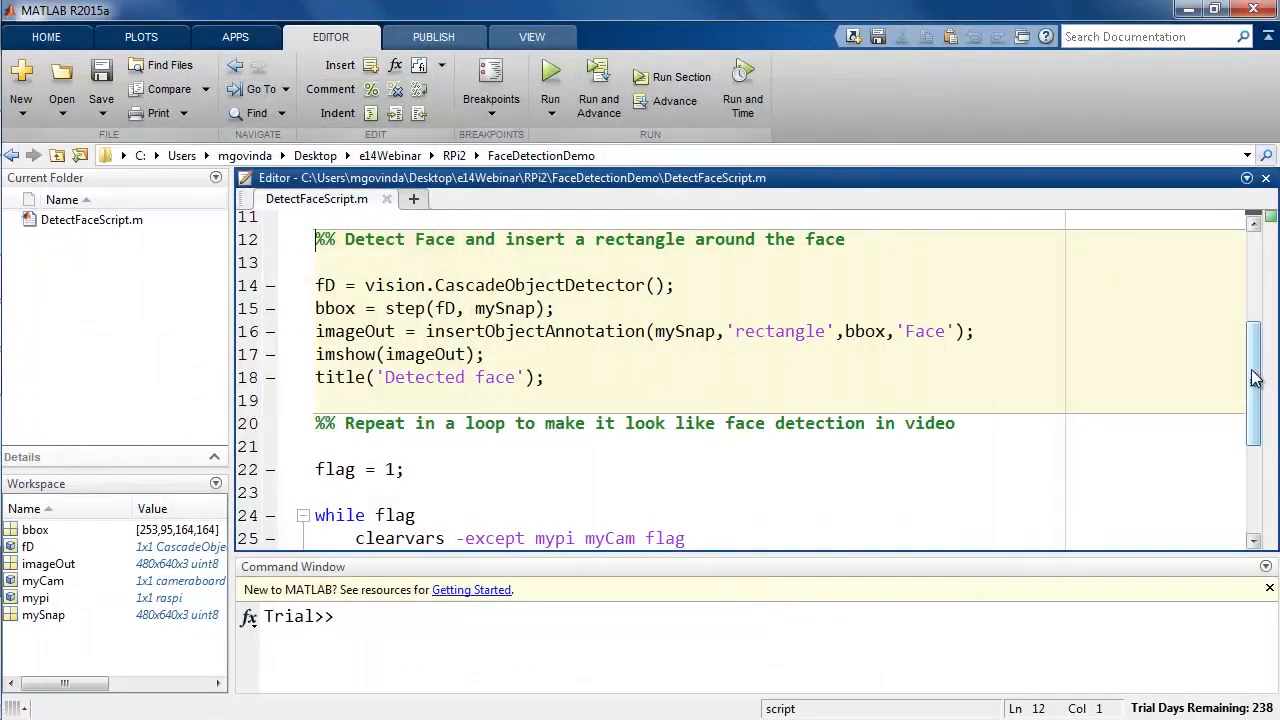
Scroll down to reveal the full Repeat in a loop section
scroll(down, 3)
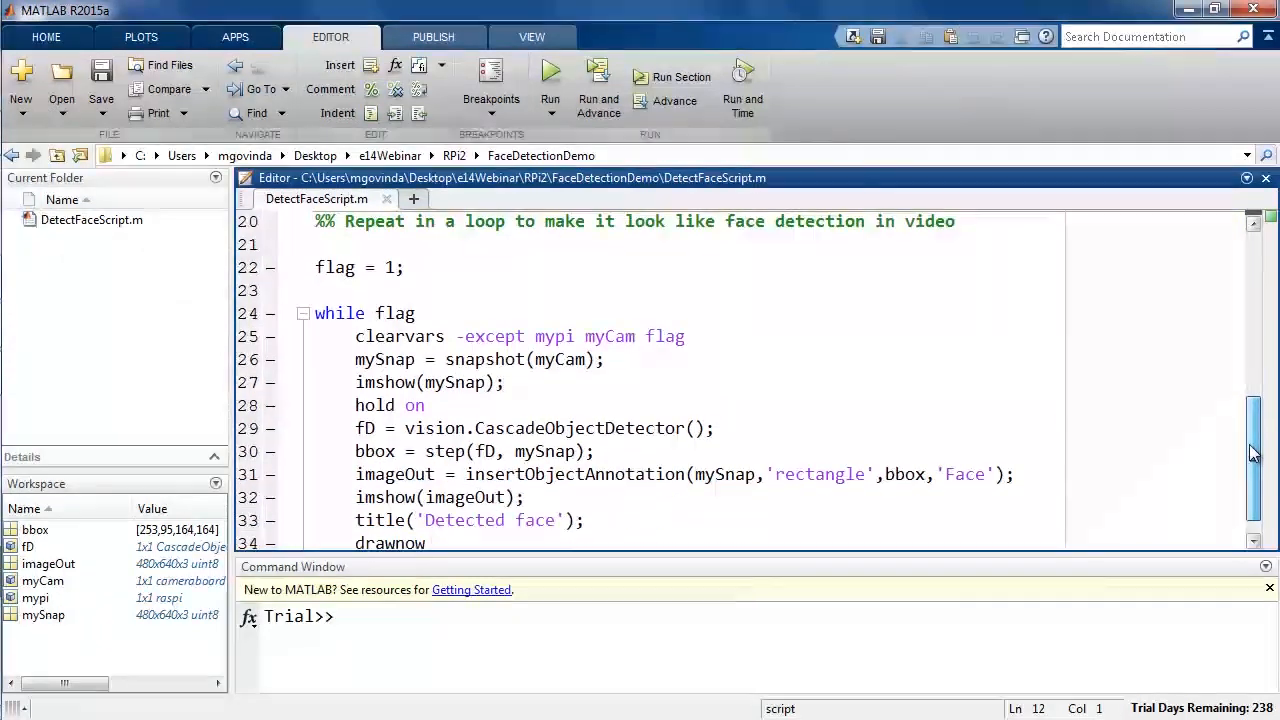
scroll(down, 3)
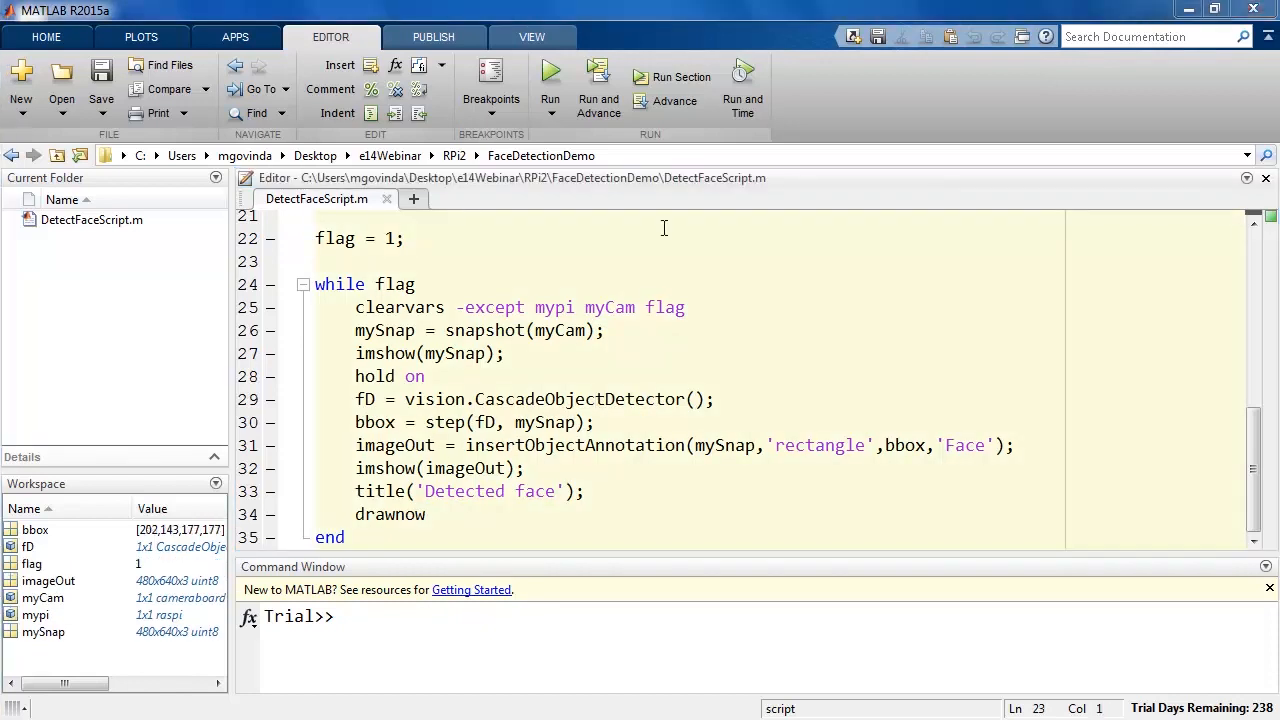
Run the loop section and restore the live Detected face figure with its yellow Face box
click(681, 77)
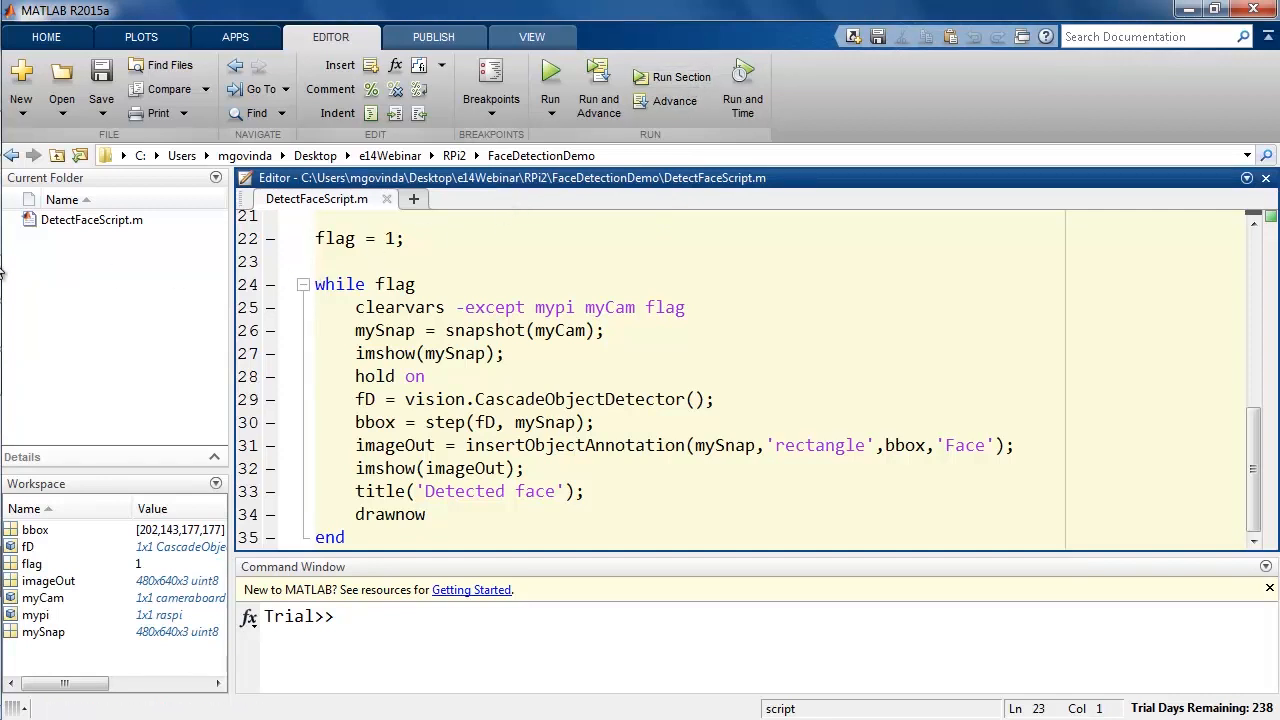
click(550, 75)
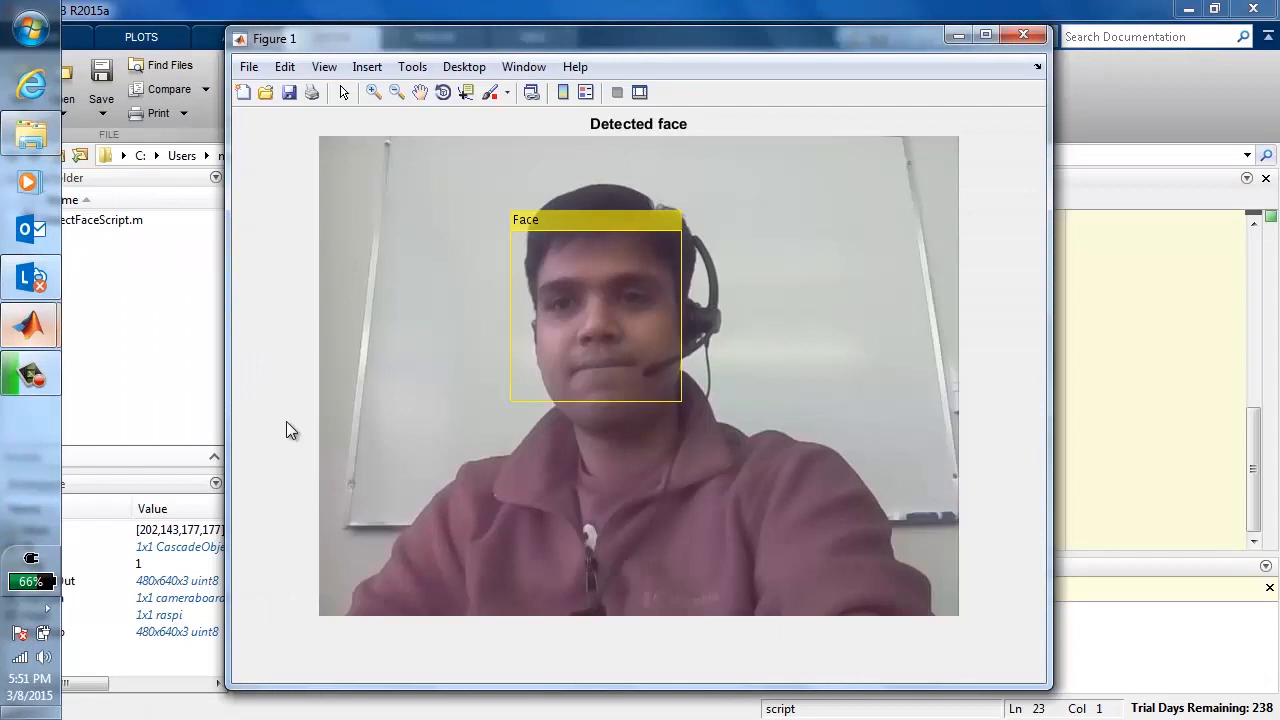